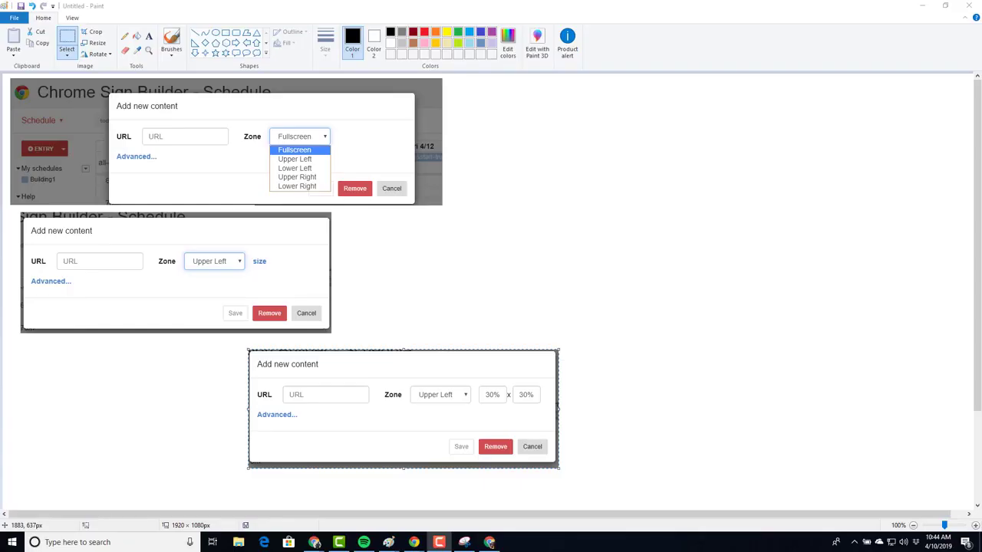
# Maximize the 'Test Full screen' presentation window and open the File menu
pyautogui.scroll(-3)
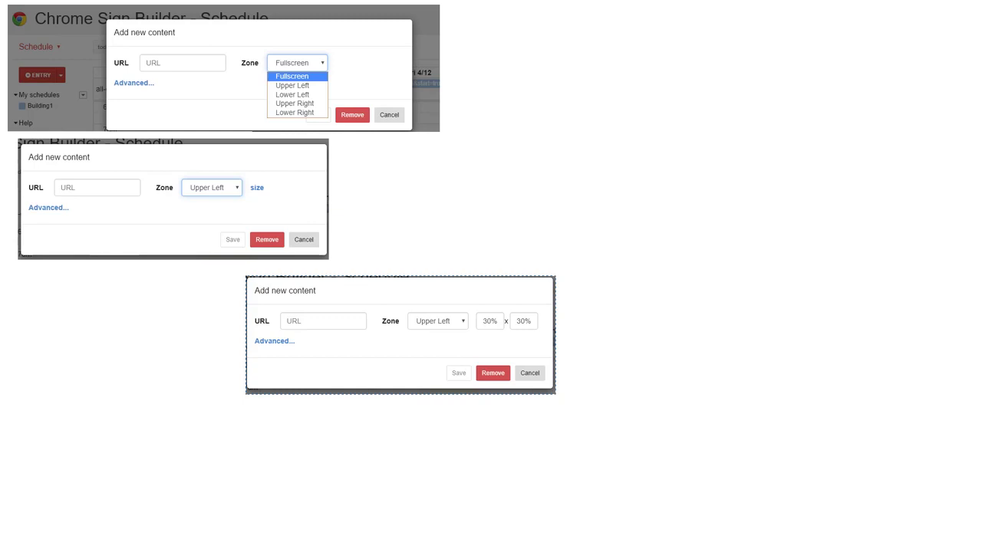
pyautogui.moveTo(762, 258)
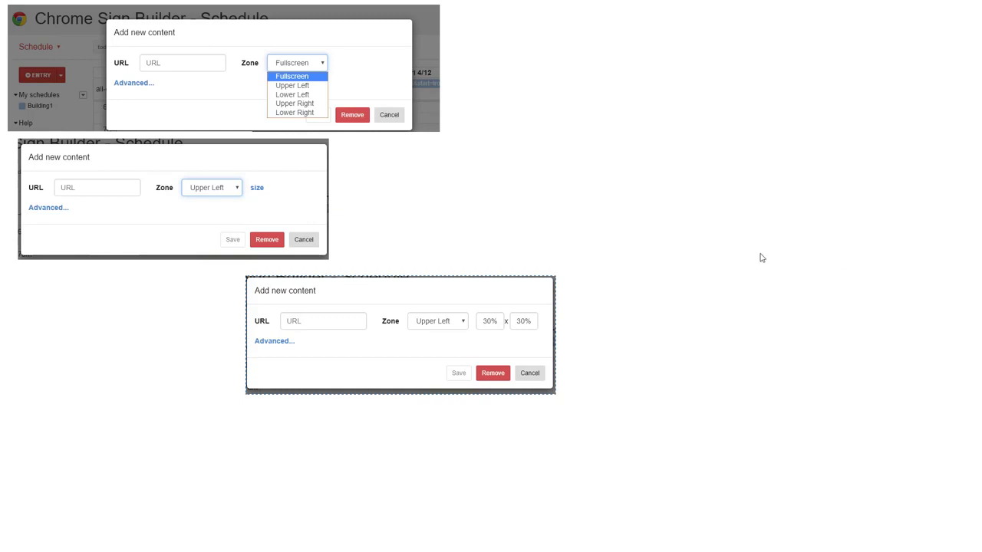
pyautogui.moveTo(236, 200)
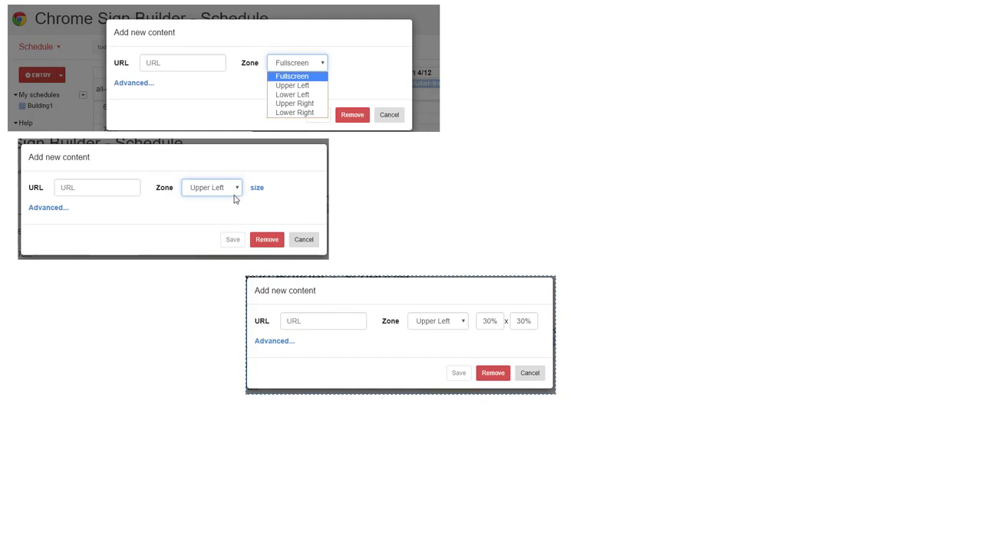
pyautogui.moveTo(230, 203)
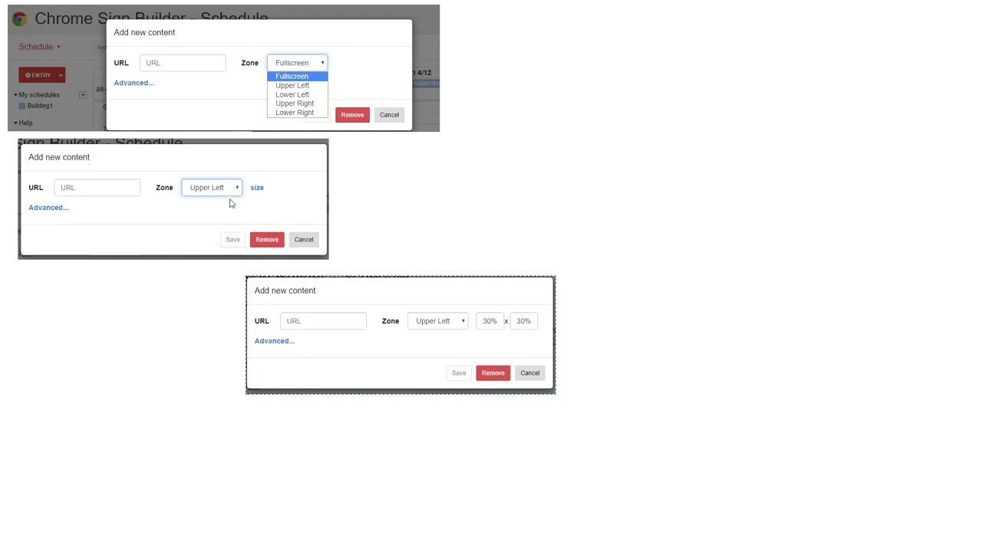
pyautogui.moveTo(263, 289)
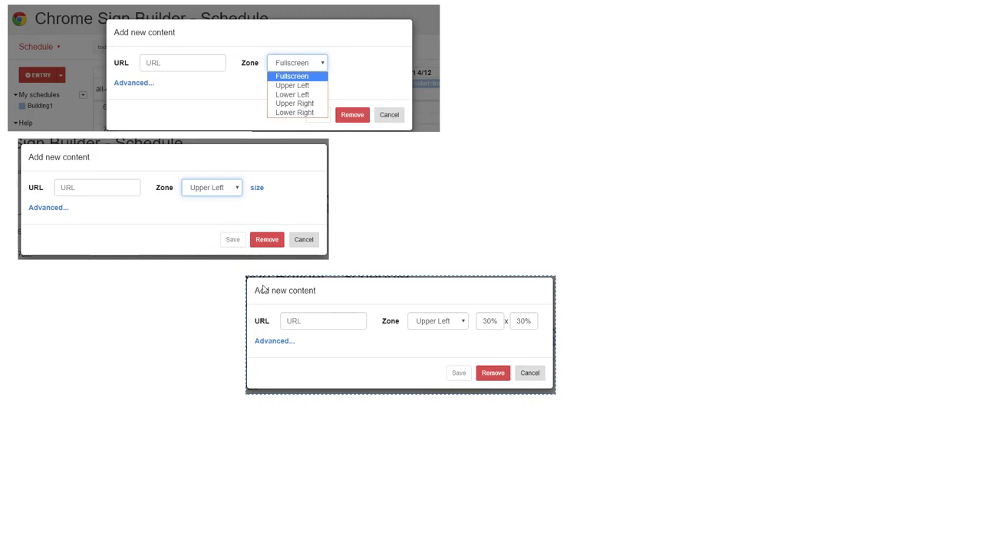
pyautogui.moveTo(527, 329)
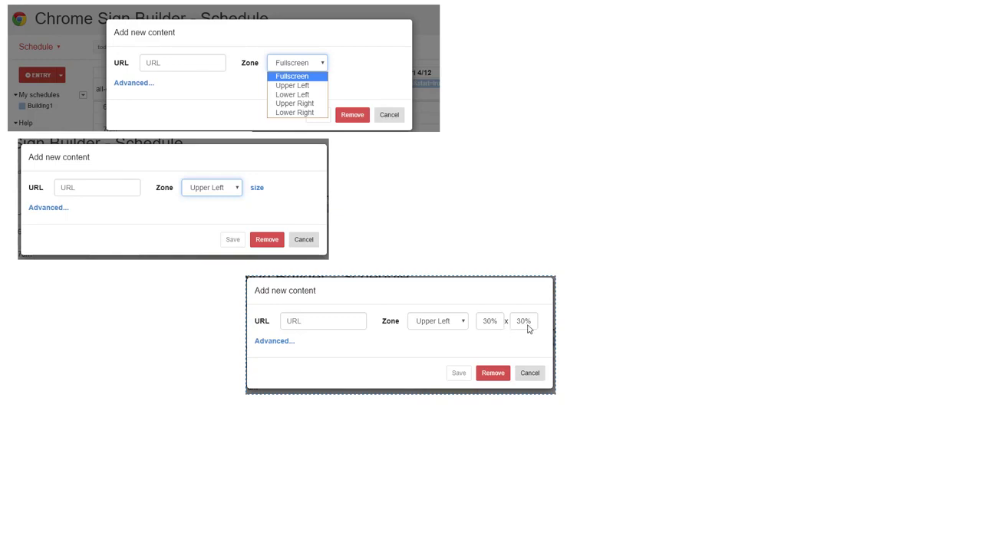
pyautogui.moveTo(491, 313)
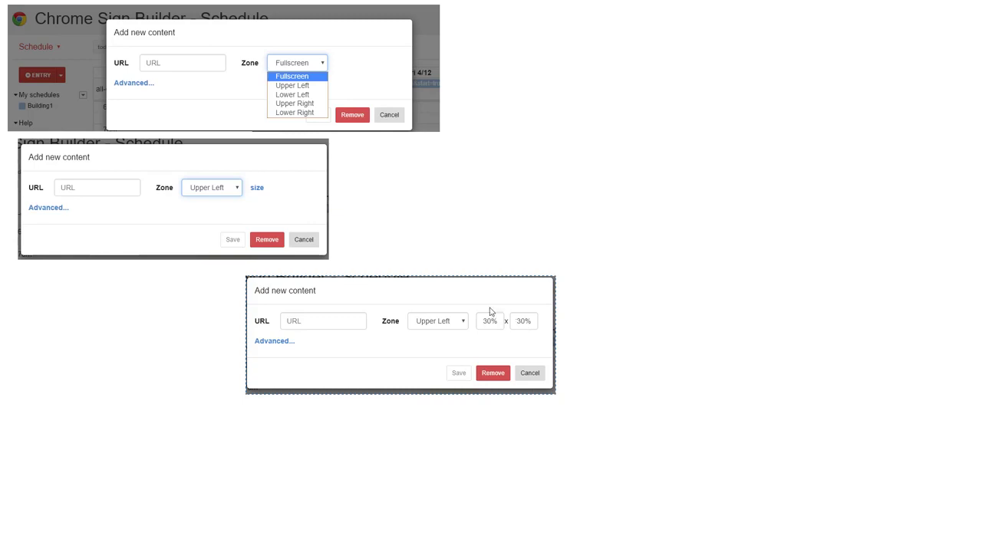
pyautogui.moveTo(544, 338)
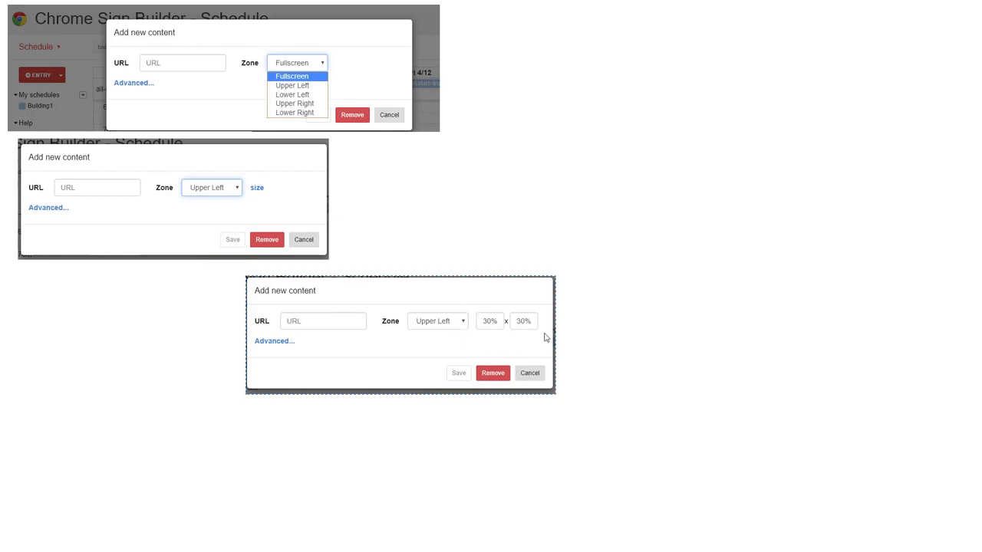
pyautogui.moveTo(525, 330)
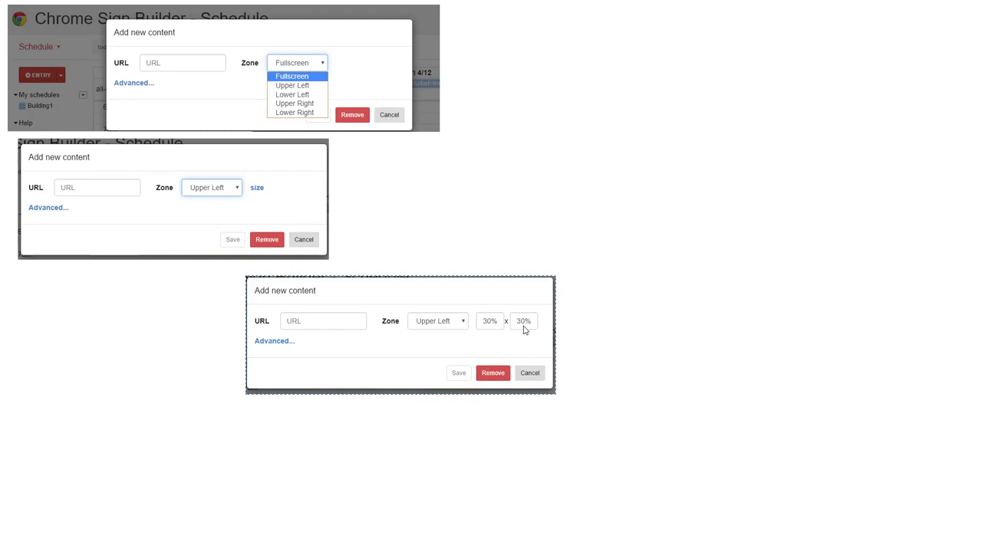
pyautogui.moveTo(273, 302)
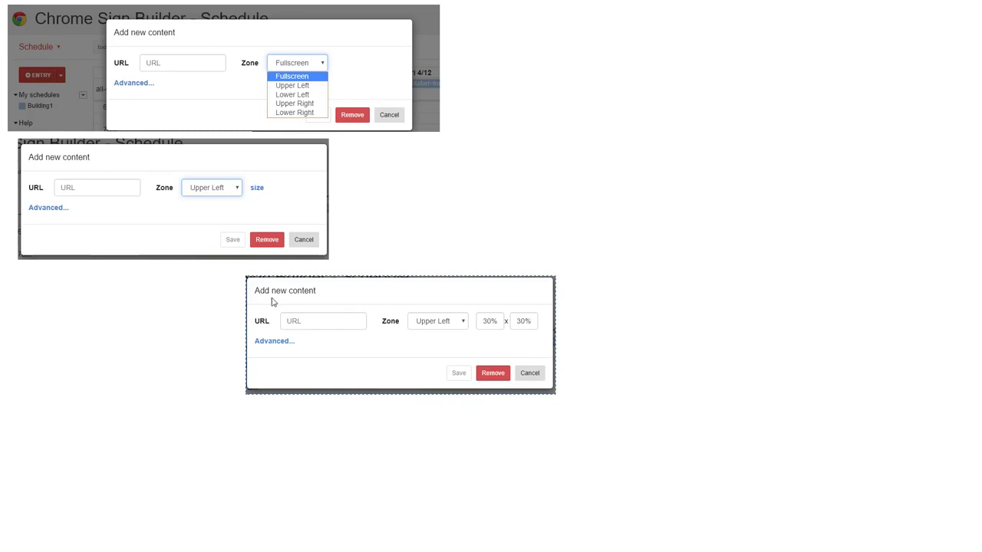
pyautogui.moveTo(579, 332)
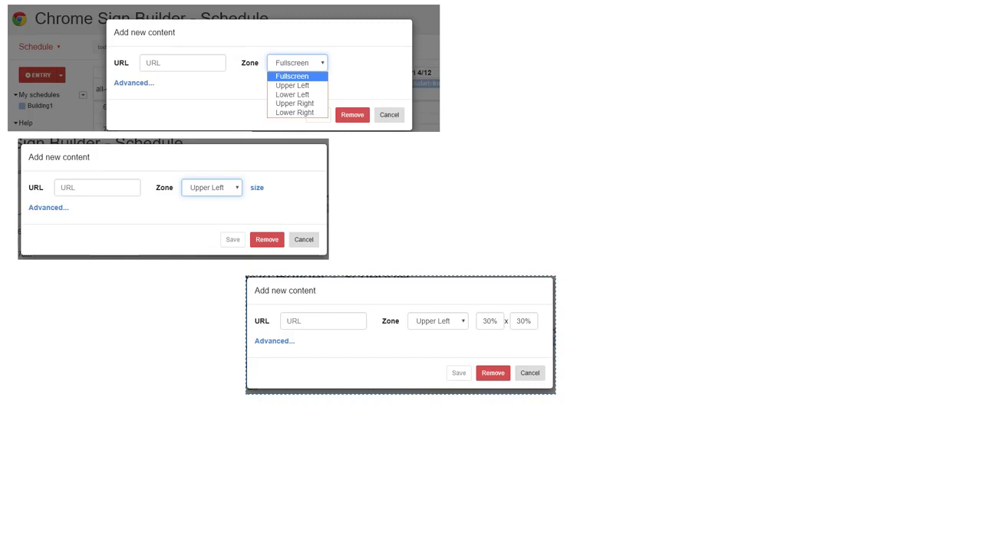
pyautogui.moveTo(387, 70)
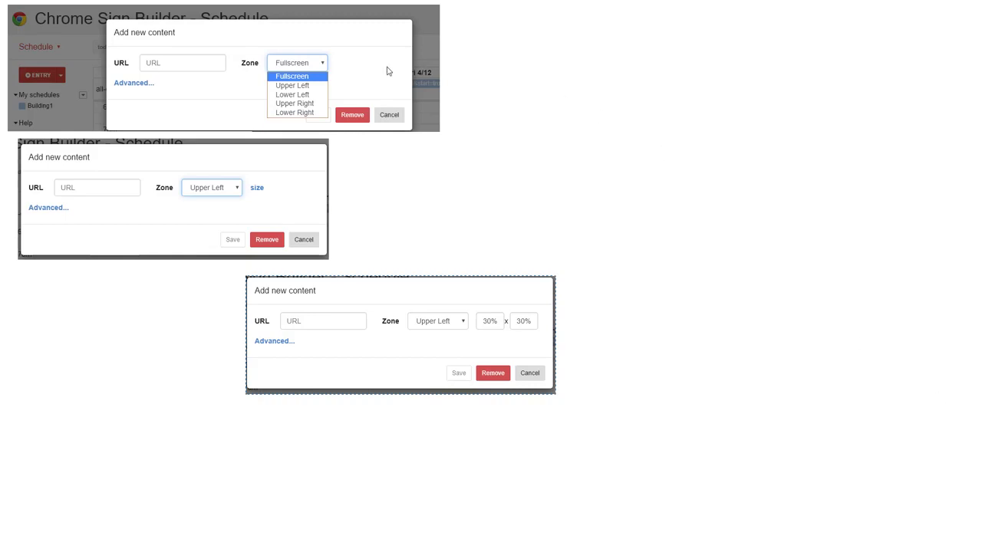
pyautogui.moveTo(312, 241)
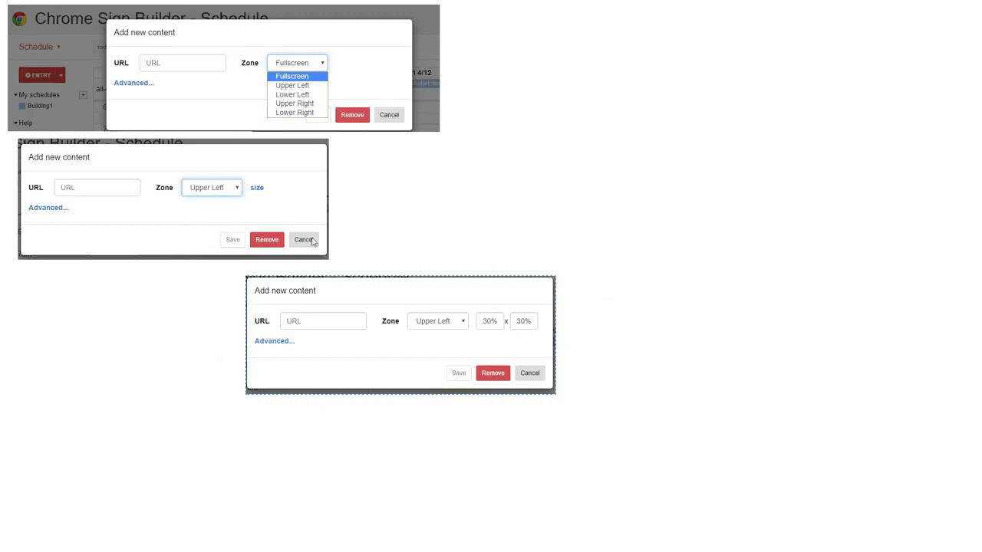
pyautogui.moveTo(607, 356)
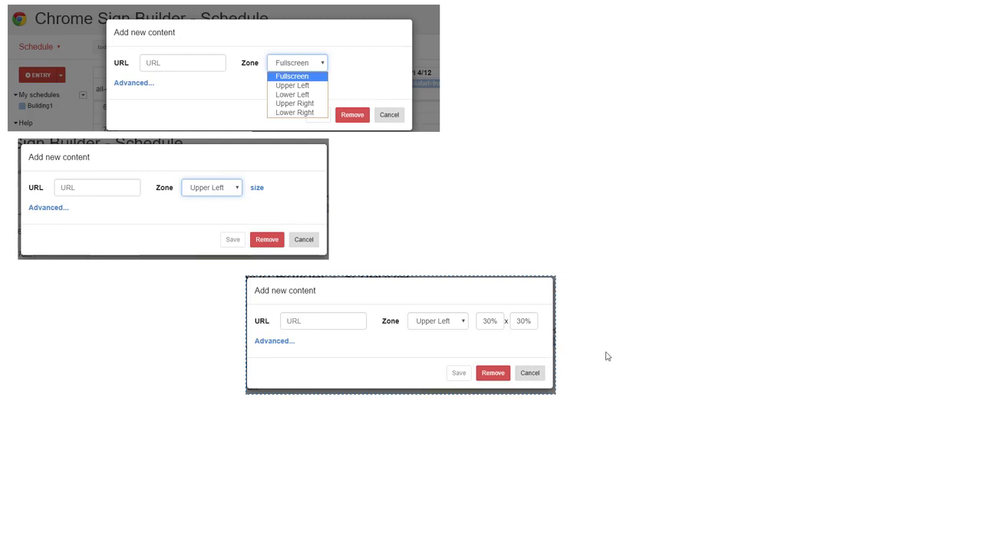
pyautogui.moveTo(535, 337)
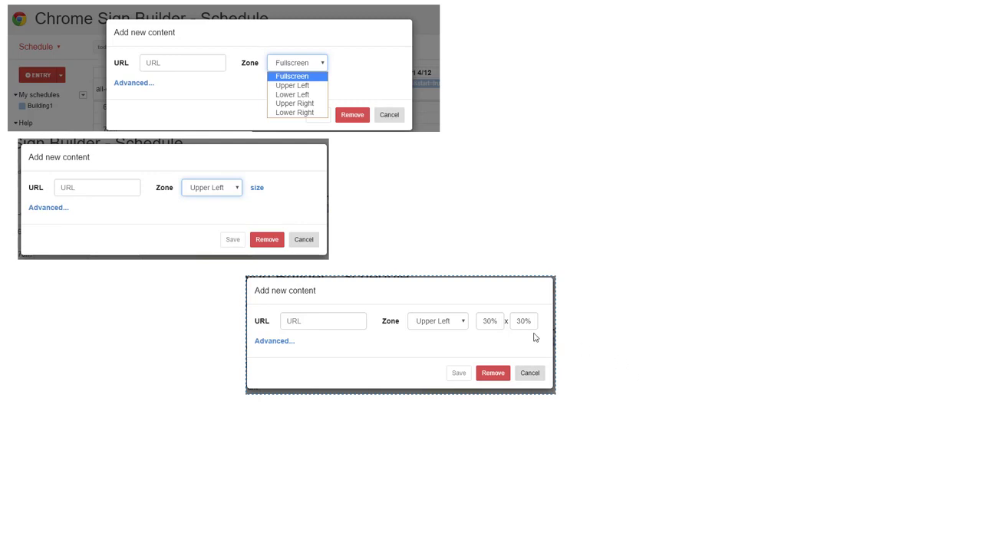
pyautogui.moveTo(534, 337)
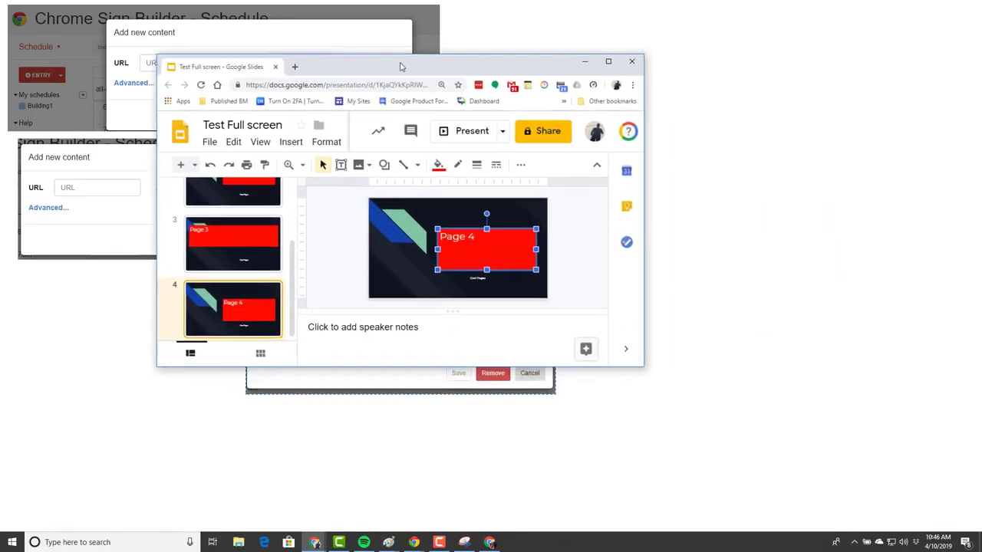
pyautogui.click(609, 61)
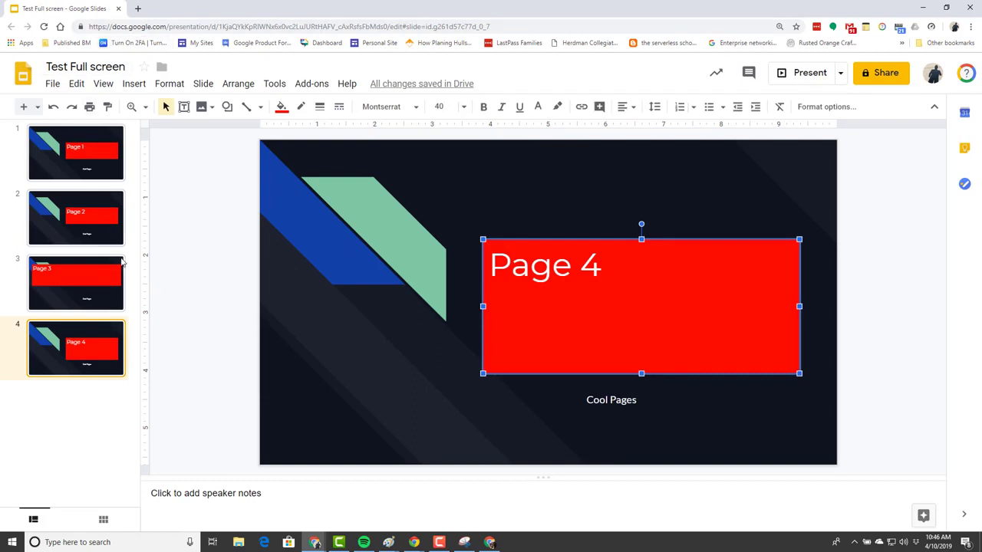
pyautogui.click(52, 83)
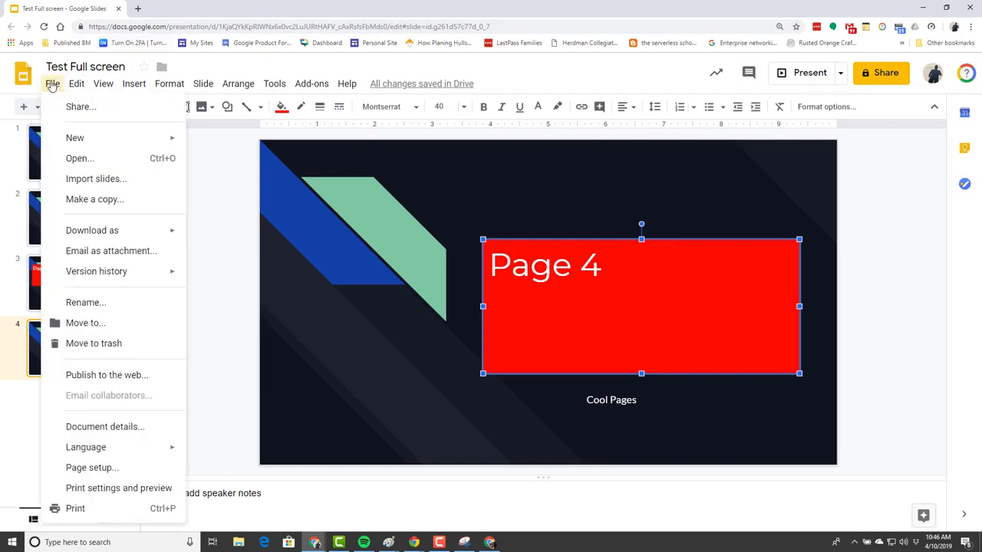
# In Page setup, choose a Custom size measured in Pixels, showing 960 × 540
pyautogui.click(92, 468)
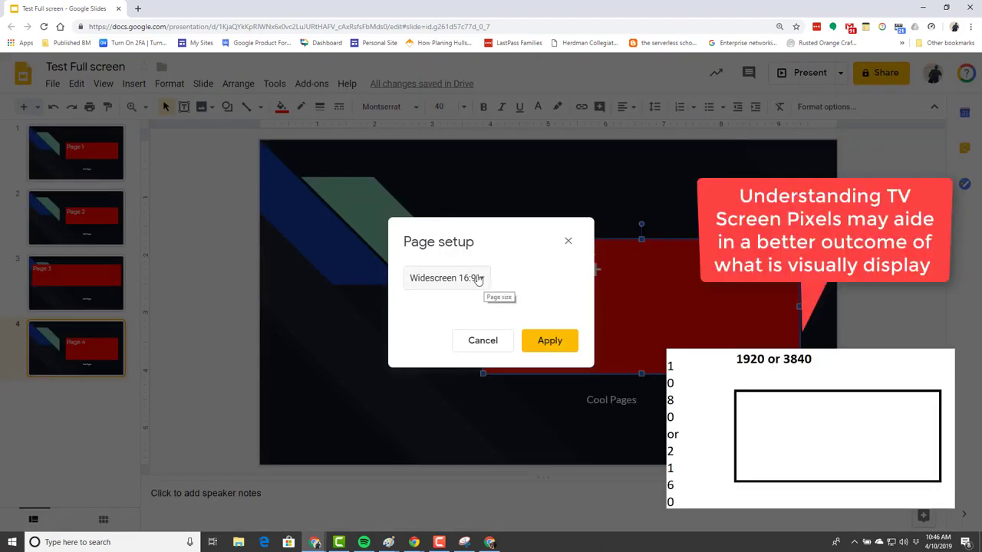
pyautogui.moveTo(481, 282)
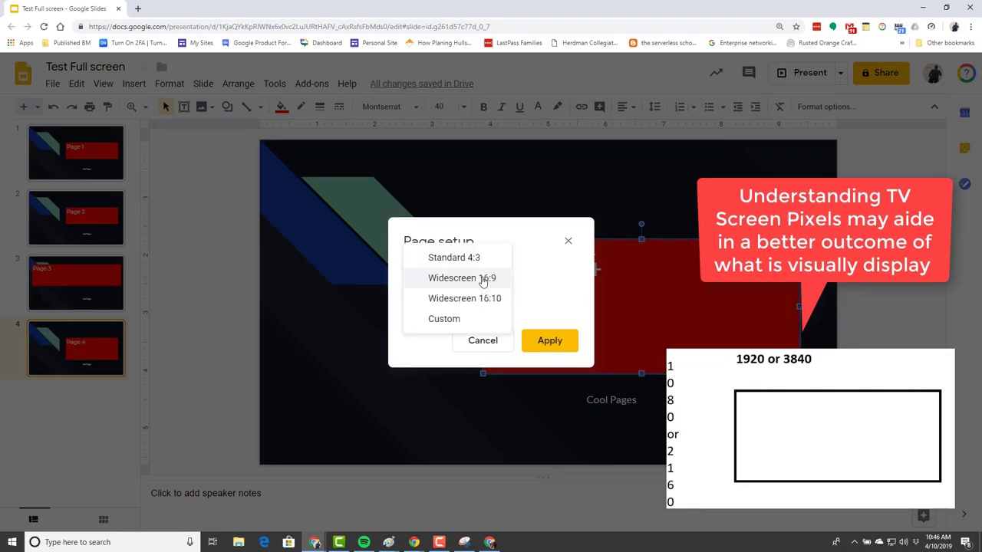
pyautogui.moveTo(443, 319)
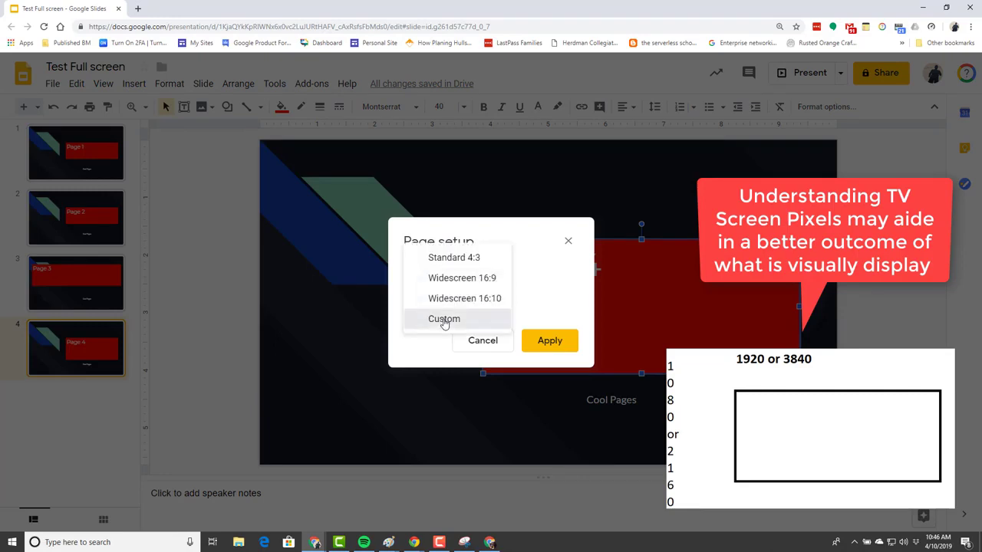
pyautogui.click(444, 318)
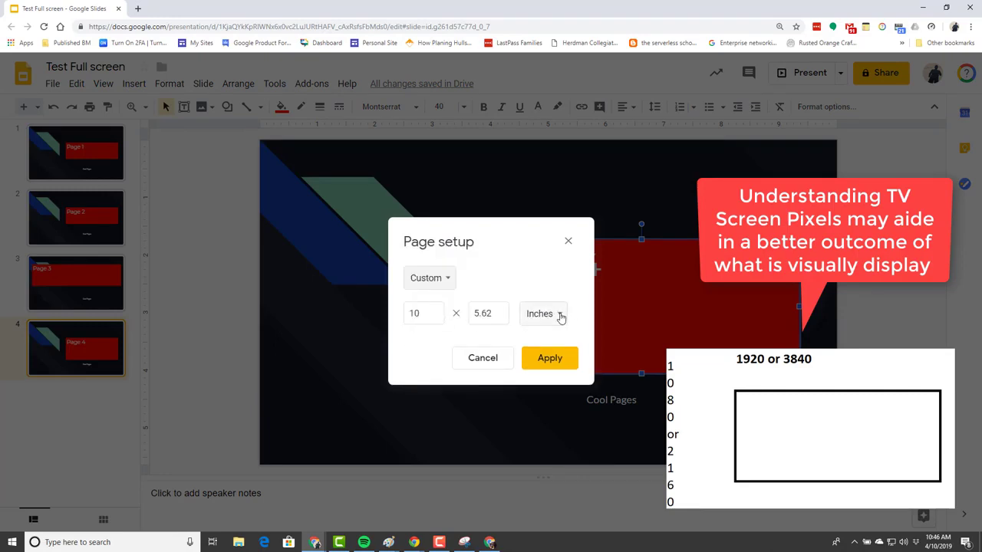
pyautogui.click(543, 314)
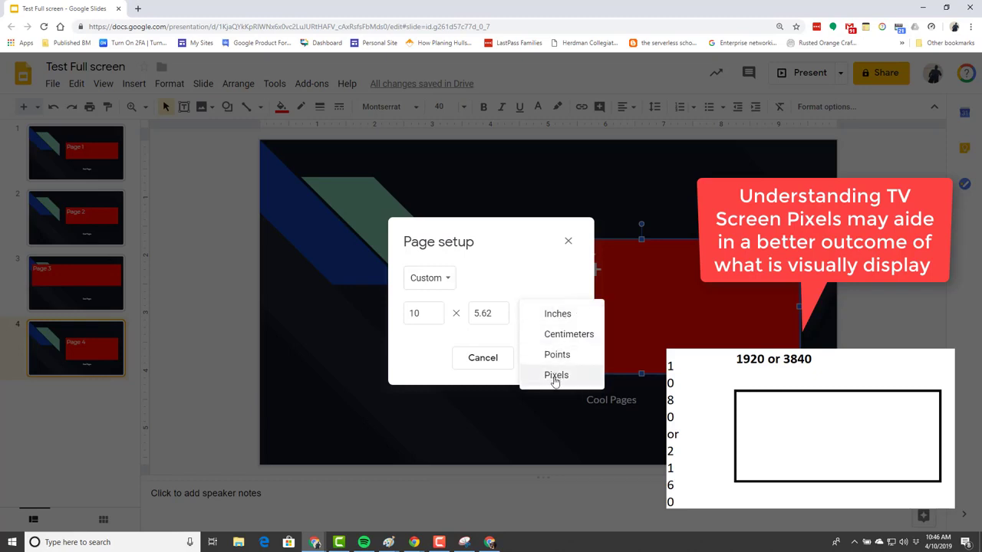
pyautogui.click(556, 375)
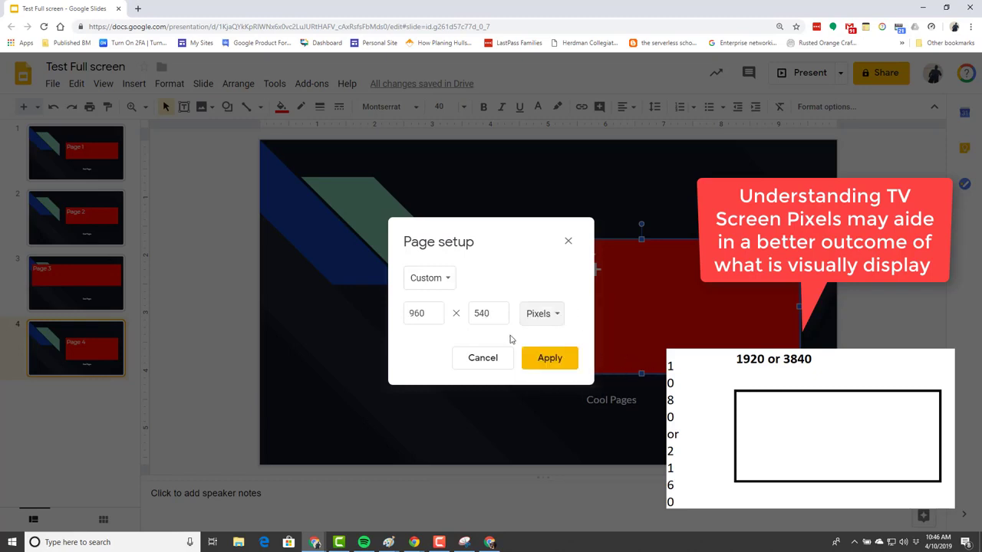